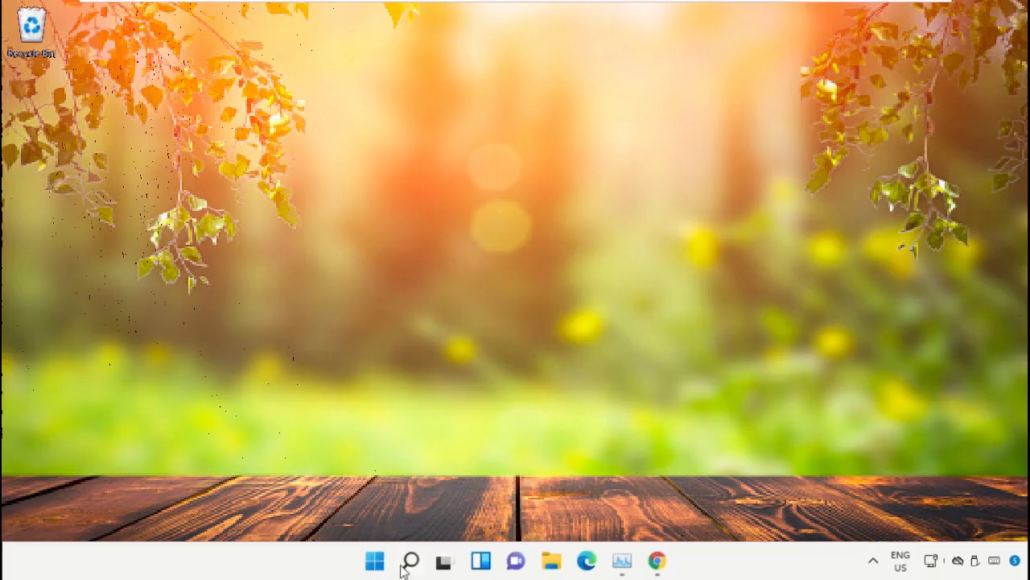
# - Search Windows for 'task manager' to surface the Task Manager app
pyautogui.click(405, 561)
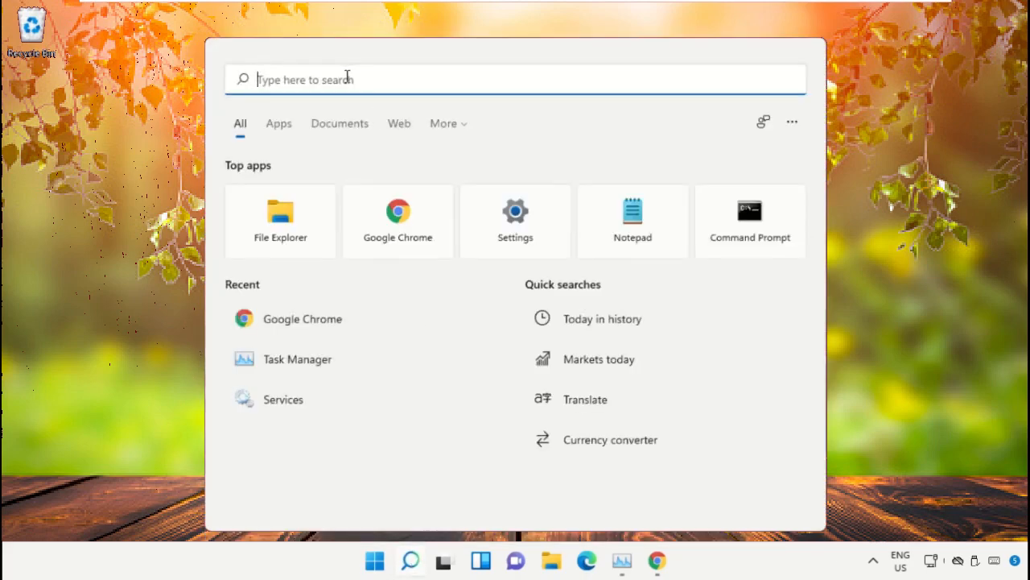
pyautogui.write('task manager')
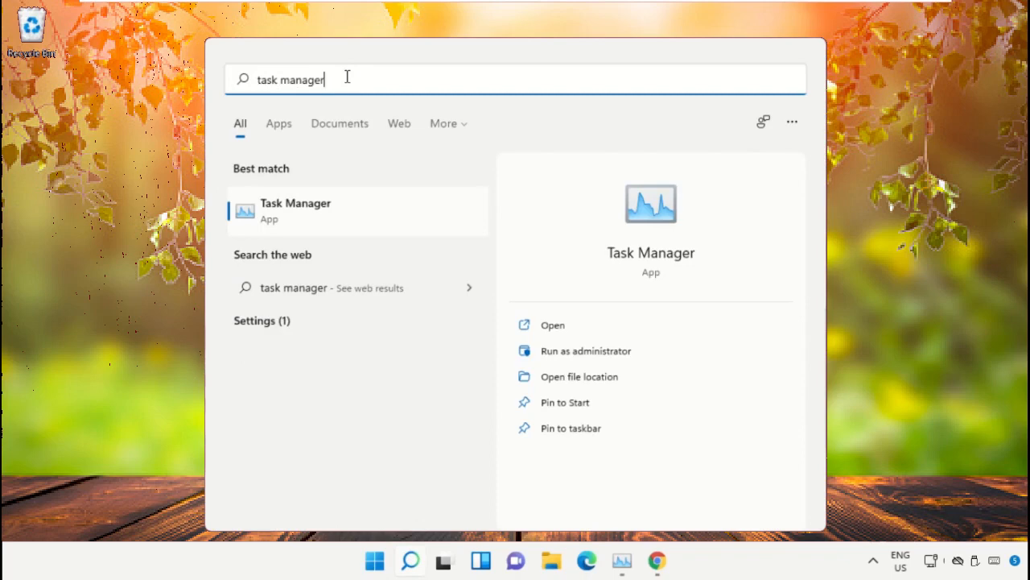
pyautogui.moveTo(594, 357)
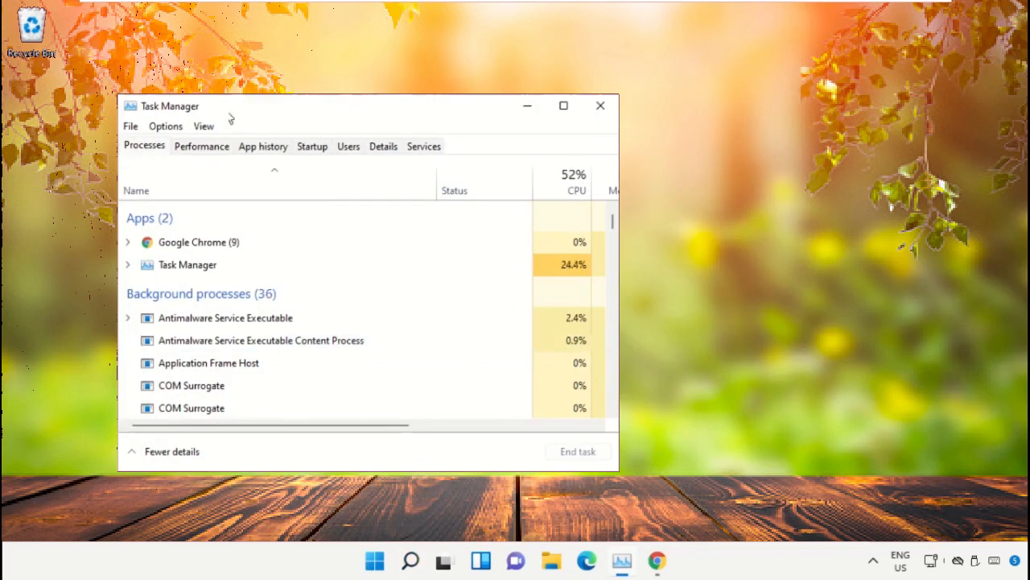
# - Move Task Manager right and bring up its Create new task dialog
pyautogui.moveTo(169, 105); pyautogui.dragTo(521, 61)
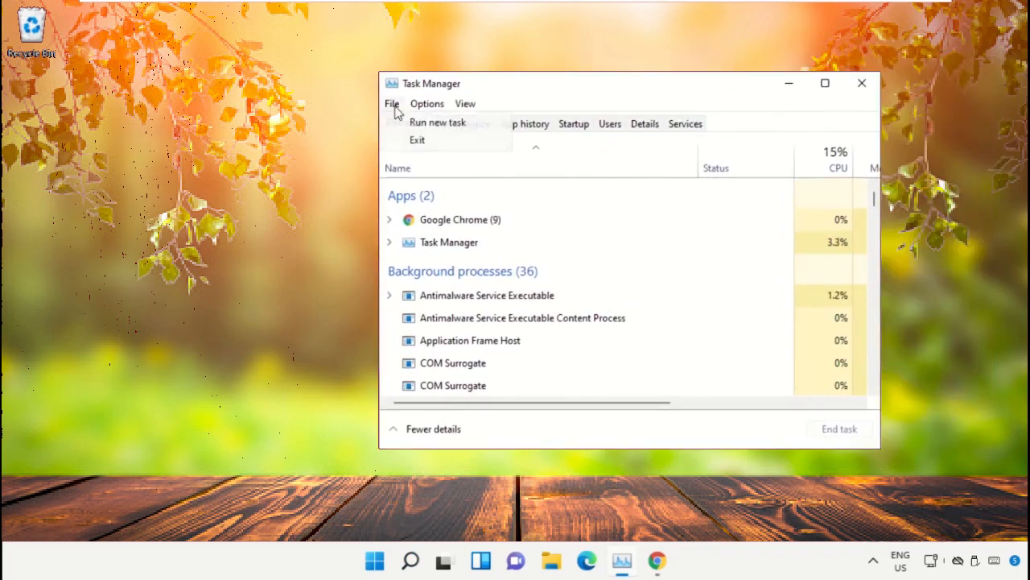
pyautogui.click(437, 123)
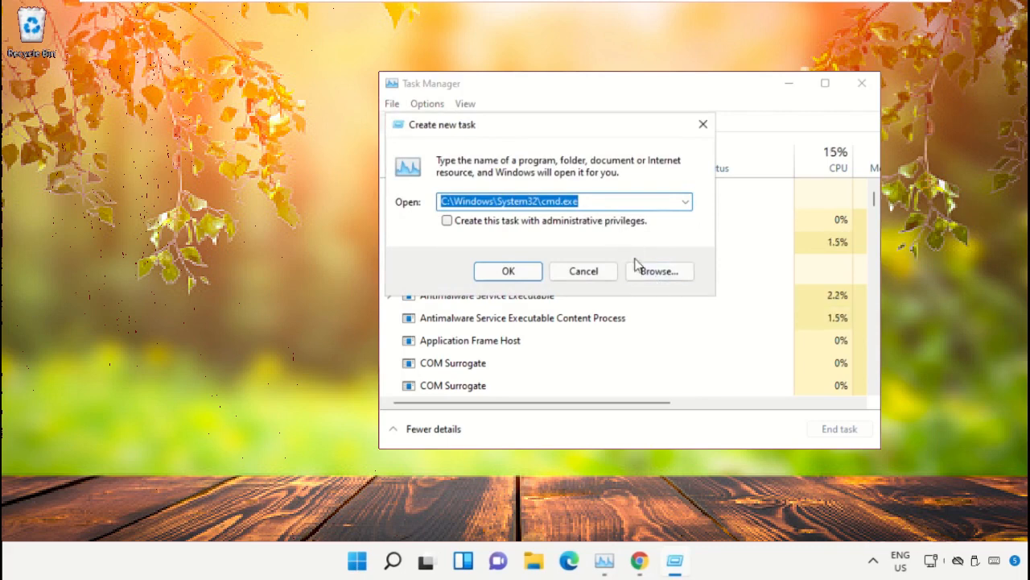
# - Browse to C:\Windows\System32 and choose cmd.exe as the program to run
pyautogui.click(659, 270)
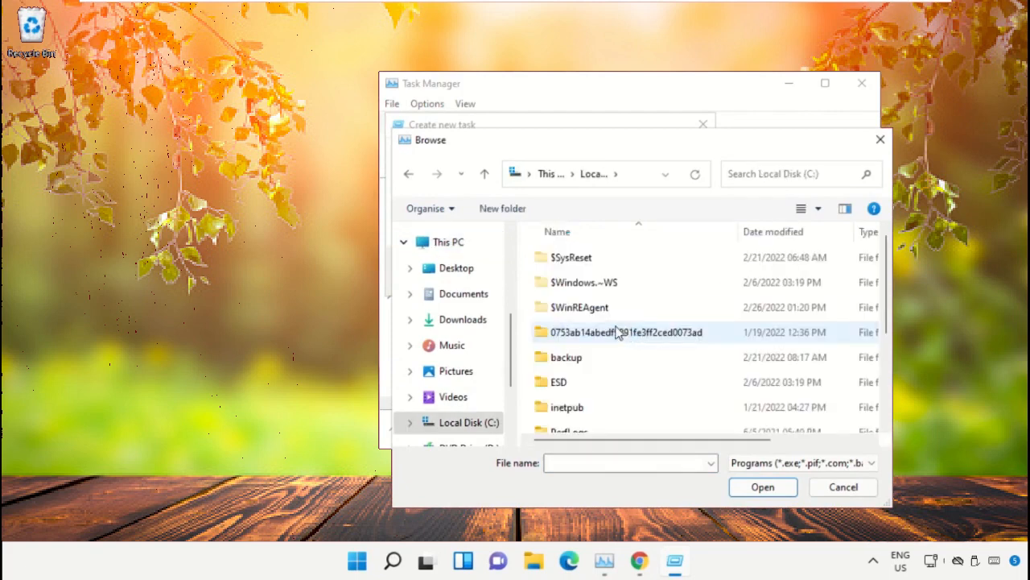
pyautogui.doubleClick(574, 331)
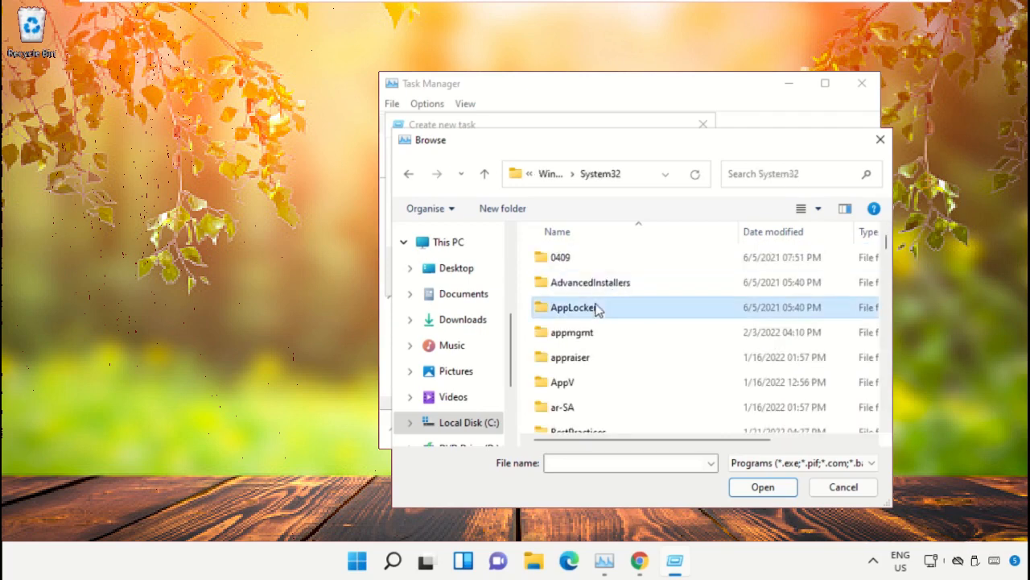
pyautogui.scroll(-3)
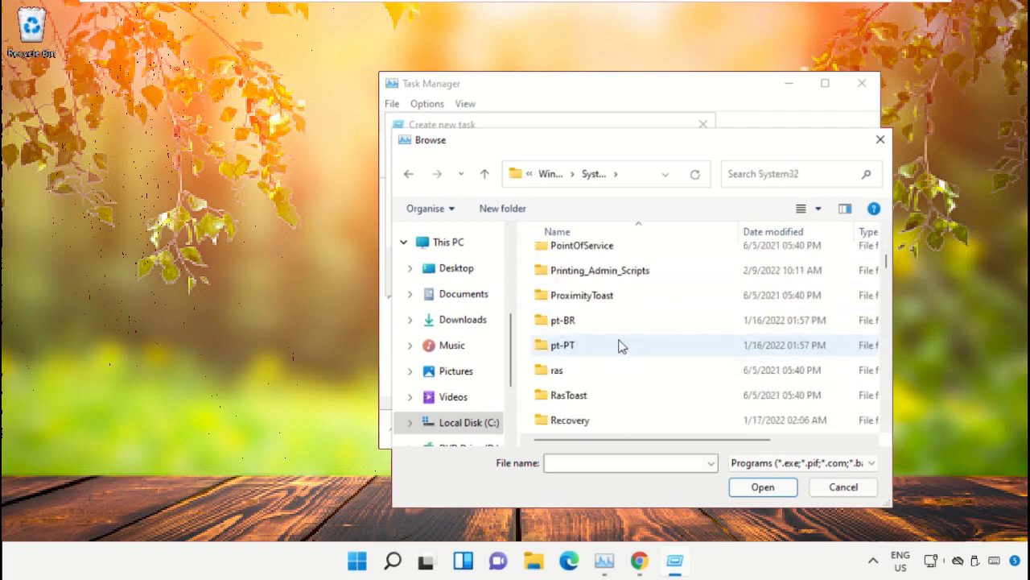
pyautogui.scroll(-3)
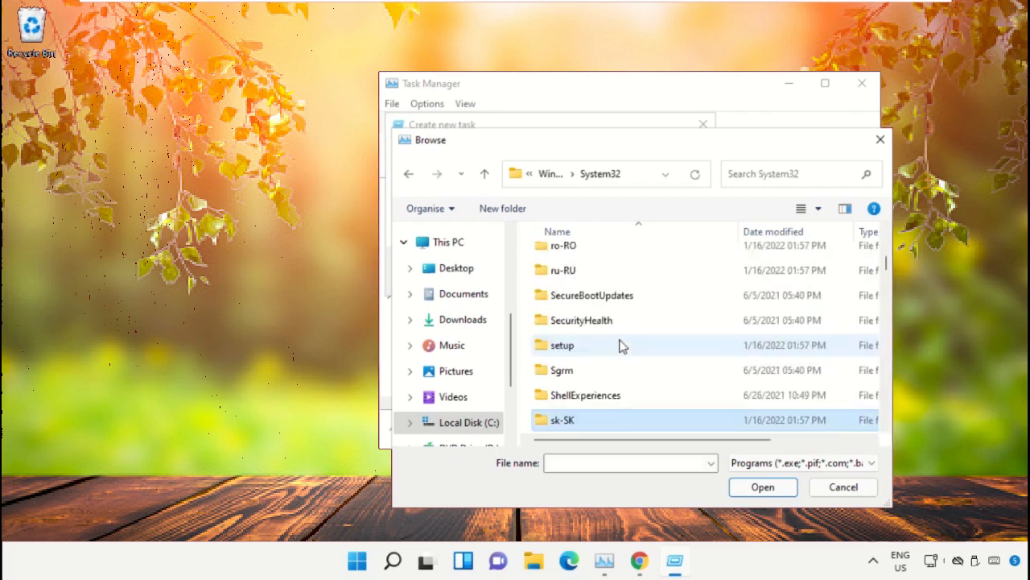
pyautogui.write('cmd.exe')
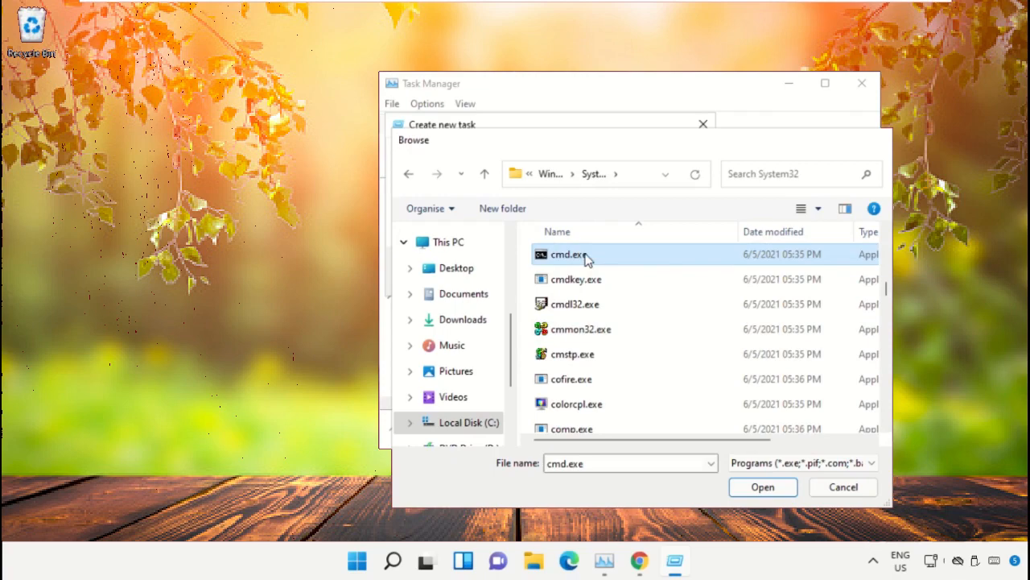
pyautogui.click(763, 486)
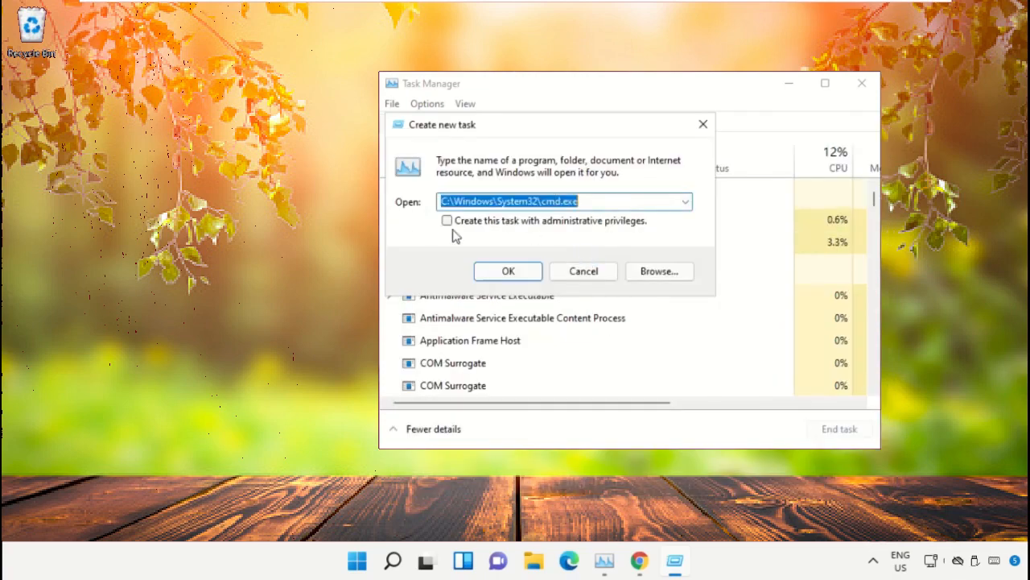
# - Run cmd.exe with administrative privileges, minimize Task Manager, and resize the prompt window
pyautogui.click(447, 220)
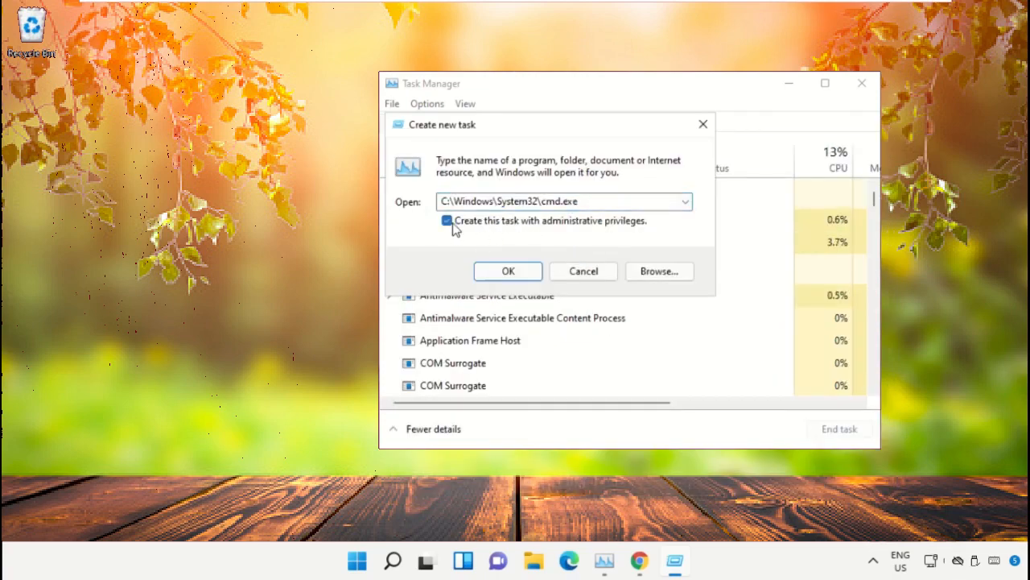
pyautogui.click(507, 271)
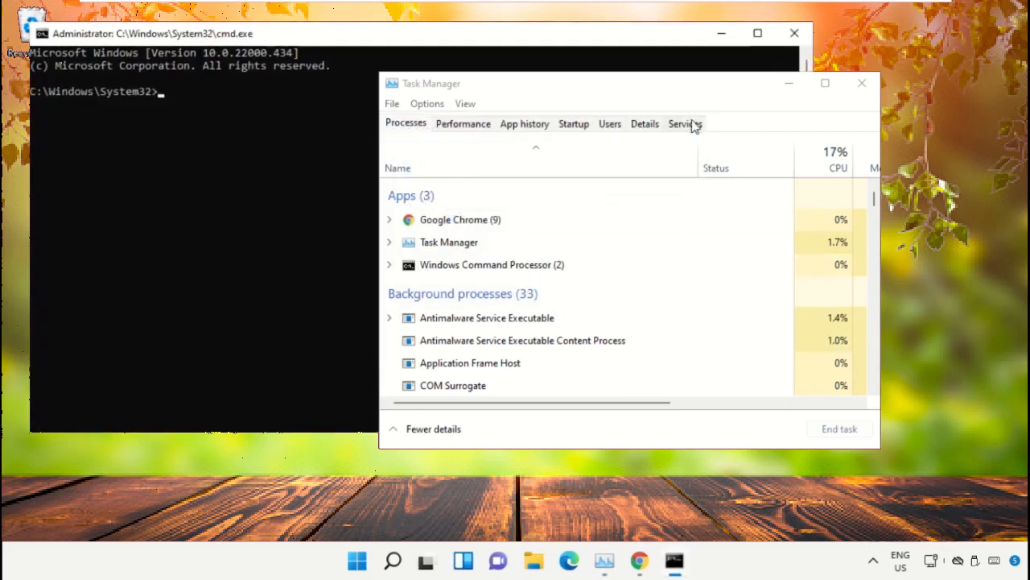
pyautogui.click(861, 83)
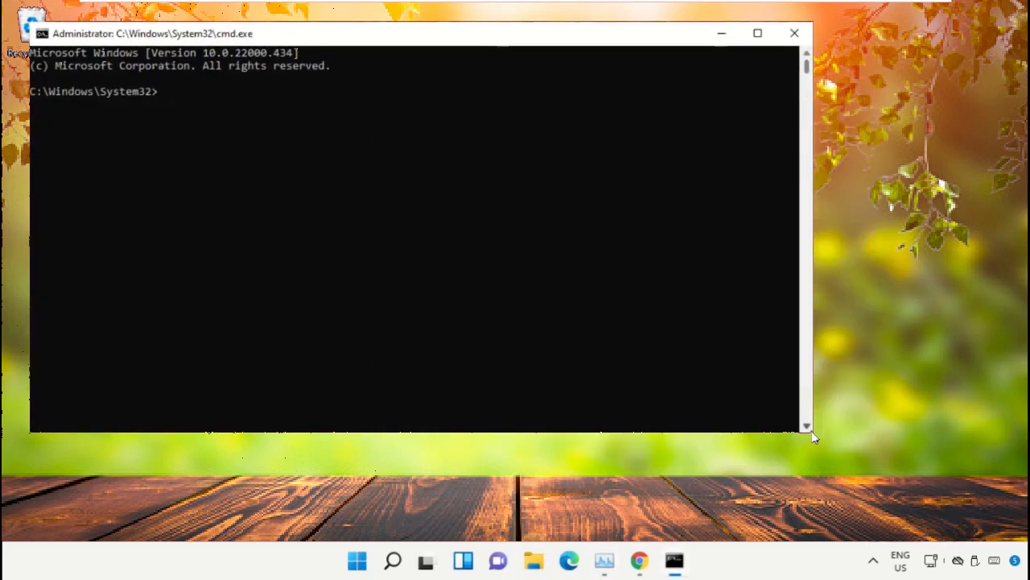
pyautogui.moveTo(812, 433); pyautogui.dragTo(596, 356)
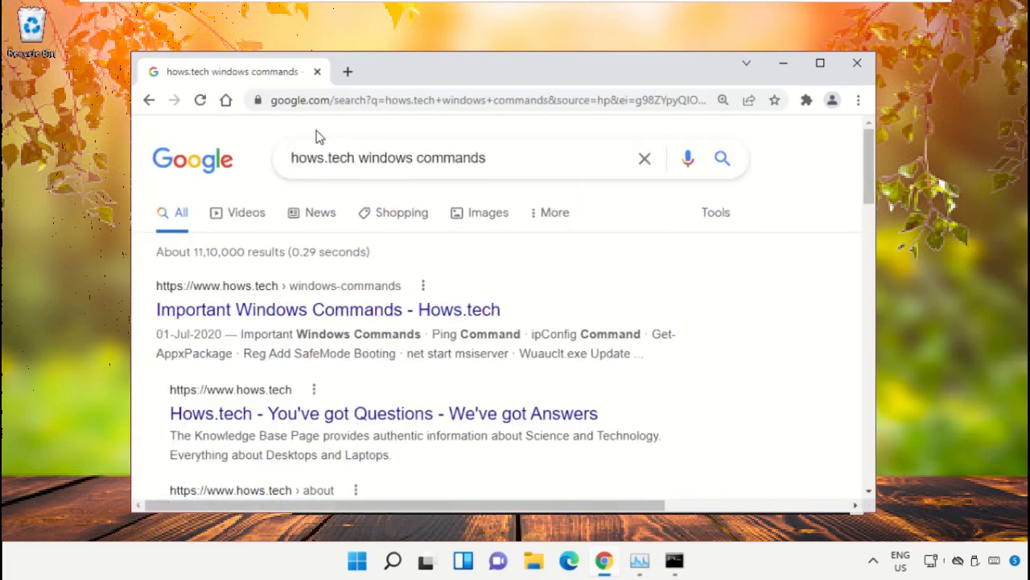
pyautogui.moveTo(237, 309)
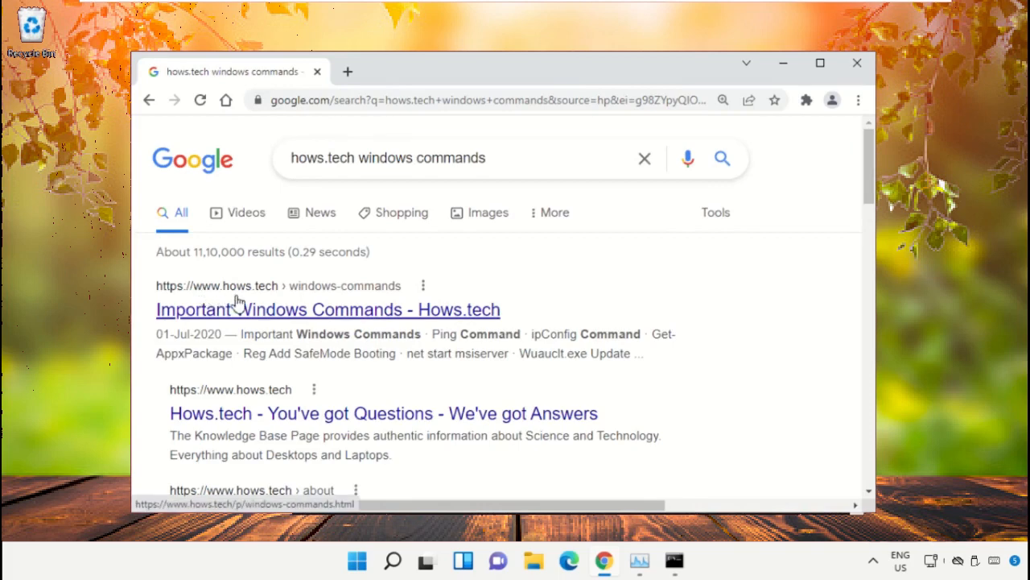
pyautogui.moveTo(440, 322)
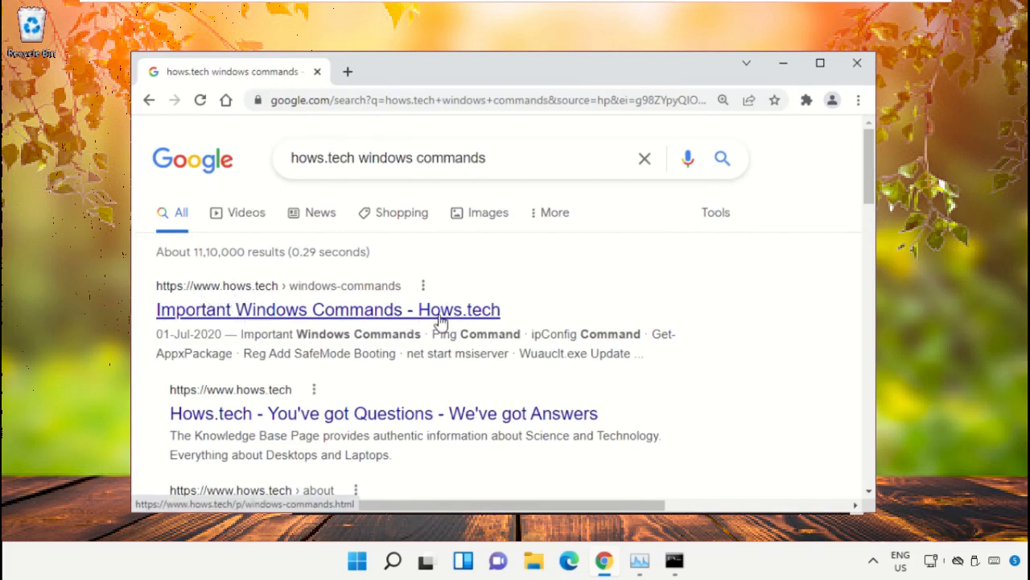
# - Open the 'Important Windows Commands - Hows.tech' result
pyautogui.click(327, 309)
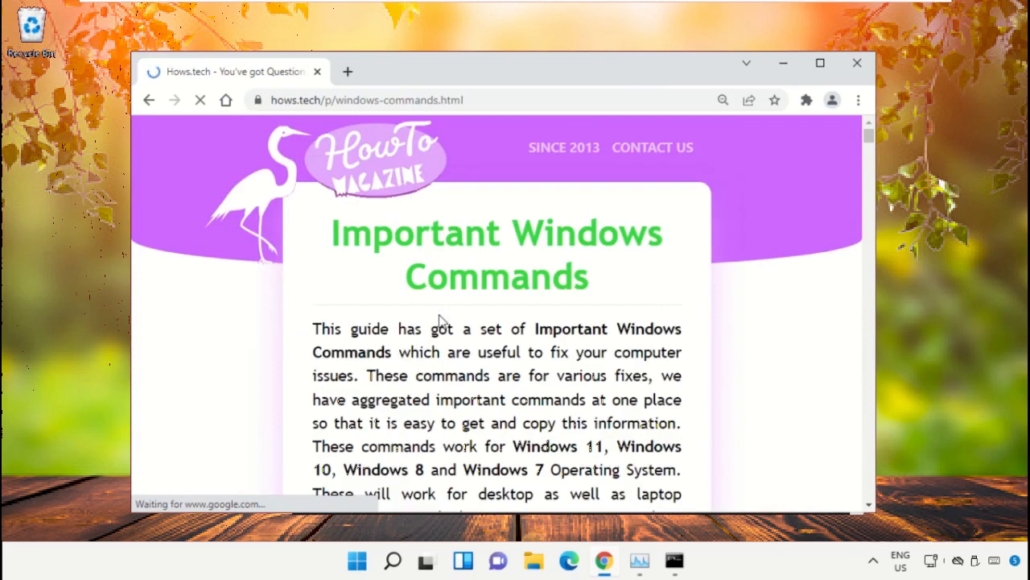
# - Scroll the Hows.tech article down to Commands 12 and 13 (sfc scanfile, verifyfile)
pyautogui.scroll(-3)
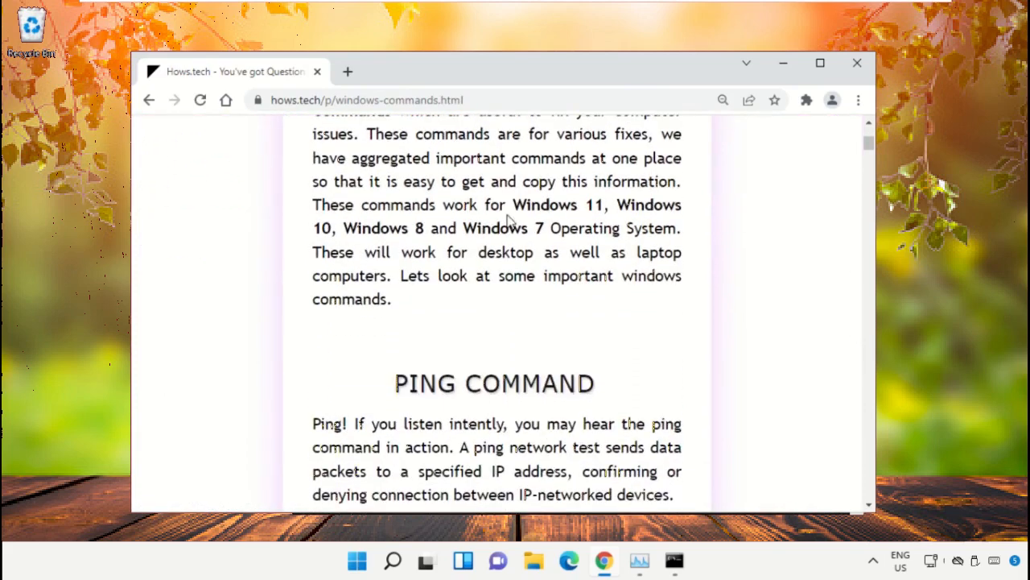
pyautogui.scroll(-3)
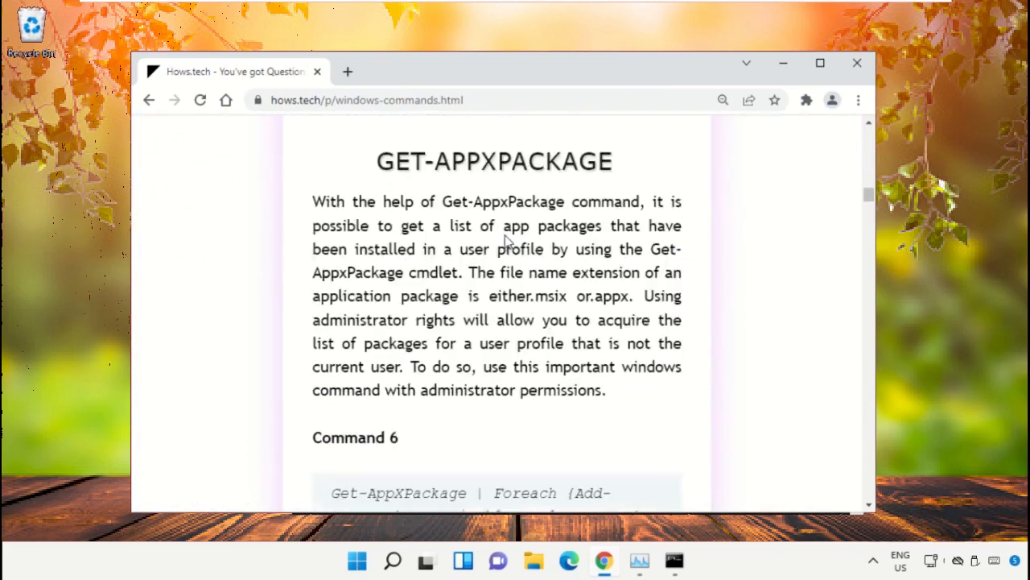
pyautogui.scroll(-3)
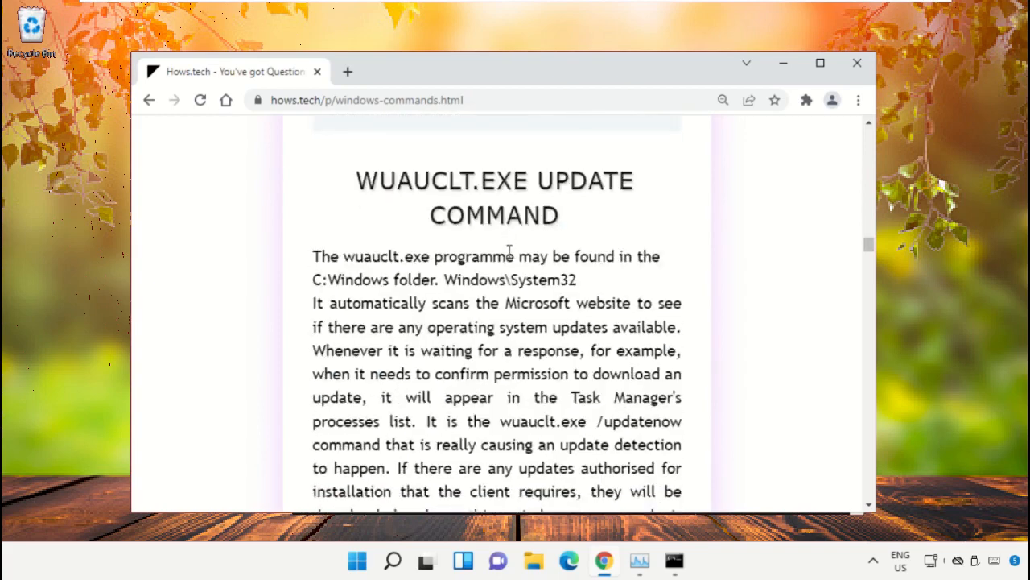
pyautogui.scroll(-3)
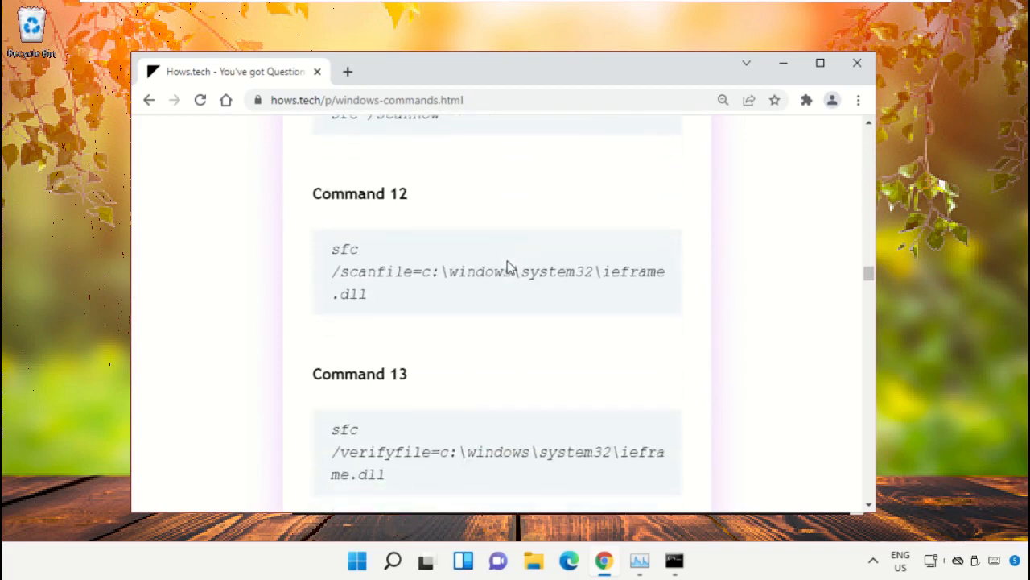
pyautogui.scroll(-3)
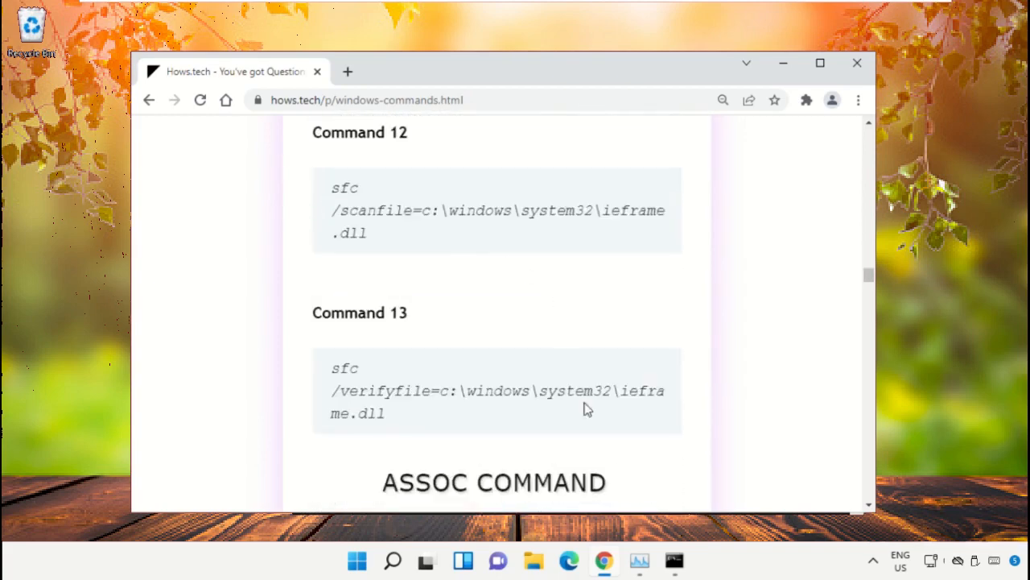
pyautogui.moveTo(454, 214)
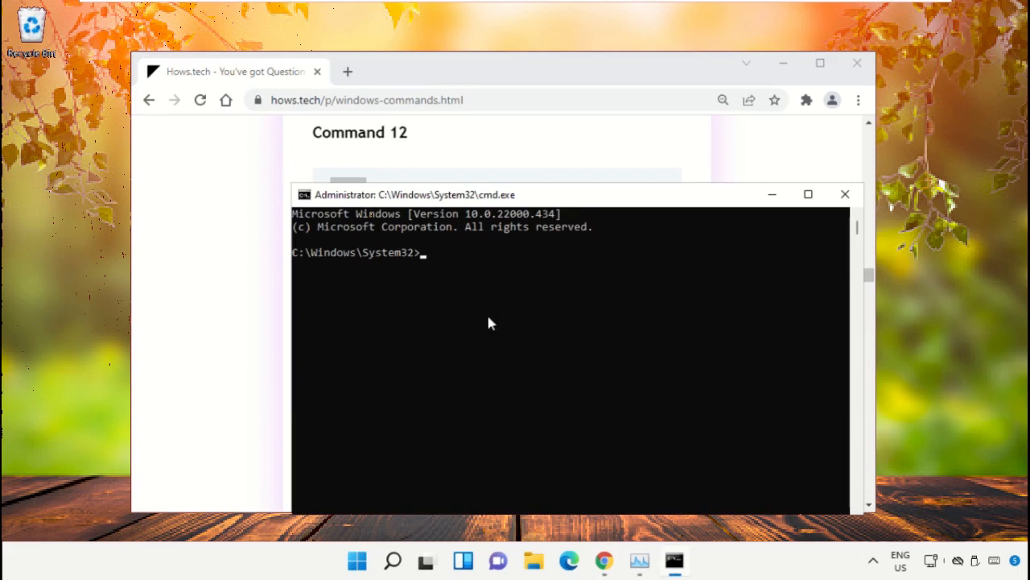
# - Run sfc /scanfile and pasted /verifyfile on c:\windows\system32\ieframe.dll, then type exit
pyautogui.write('sfc /scanfile=c:\\windows\\system32\\ieframe.dll')
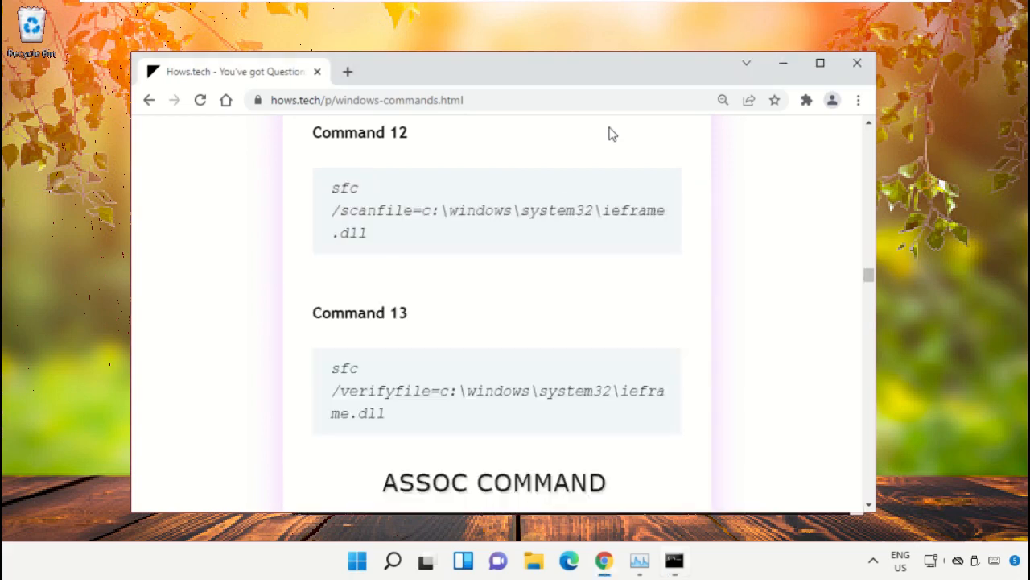
pyautogui.rightClick(448, 394)
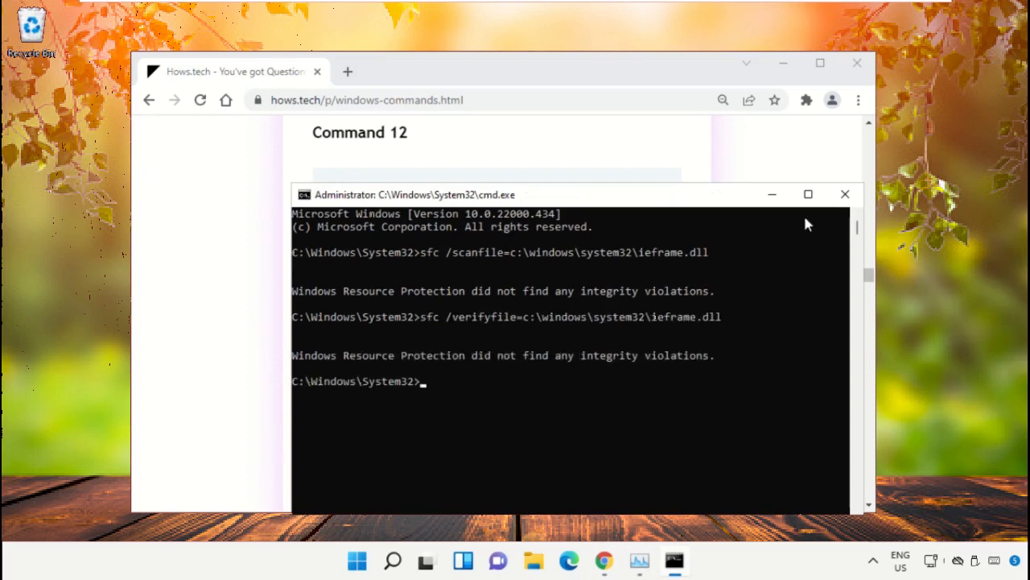
pyautogui.write('exit')
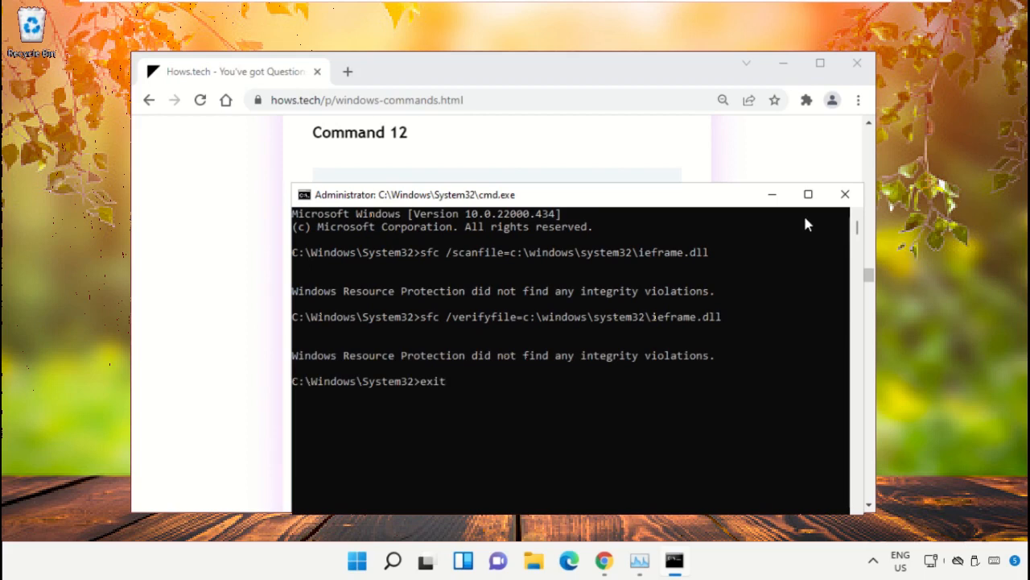